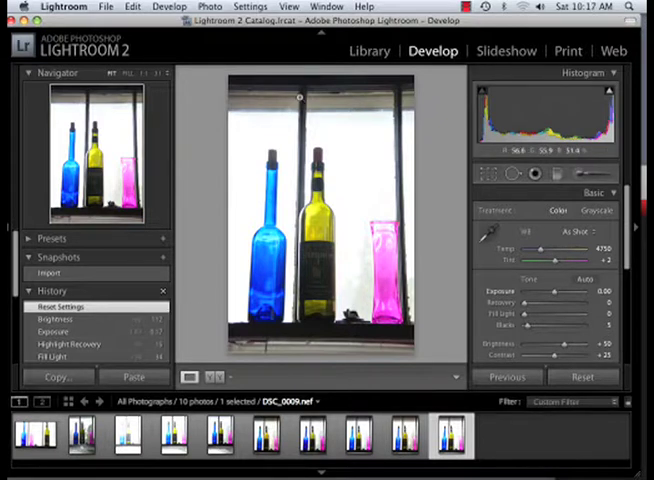
# Switch from Develop to the Library module to browse the catalog
pyautogui.click(368, 50)
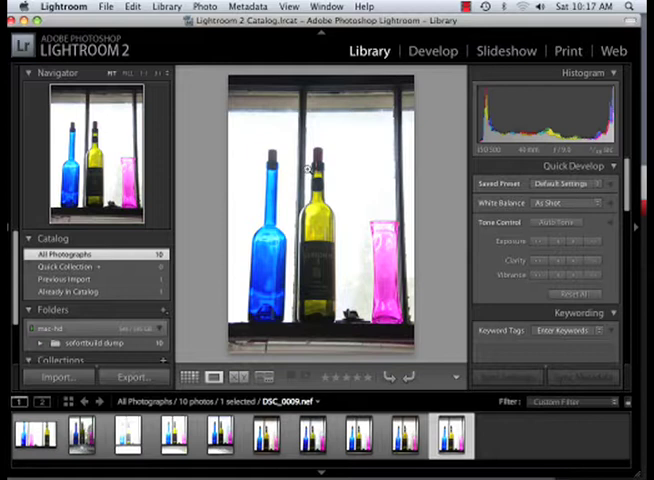
pyautogui.moveTo(320, 290)
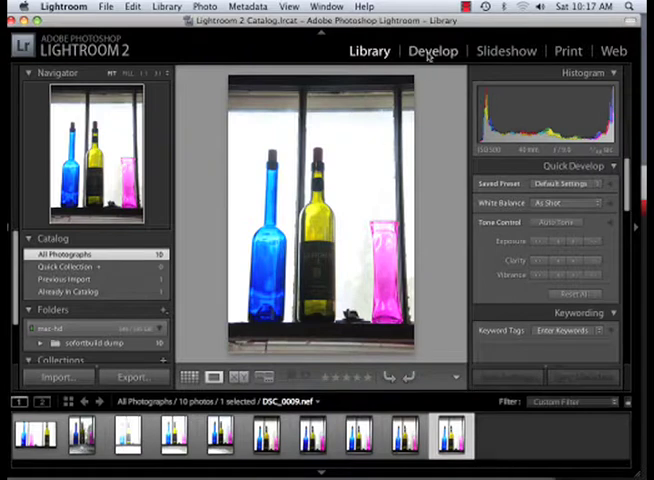
# Return to Develop, brighten the bottle photo's exposure and try a grayscale treatment
pyautogui.click(430, 52)
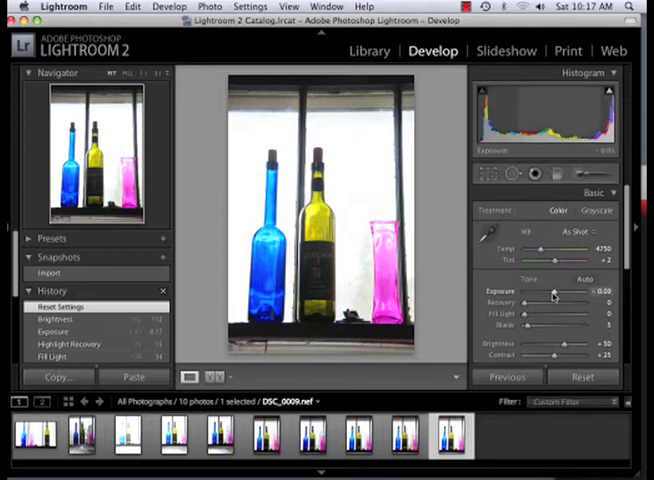
pyautogui.moveTo(552, 292); pyautogui.dragTo(524, 292)
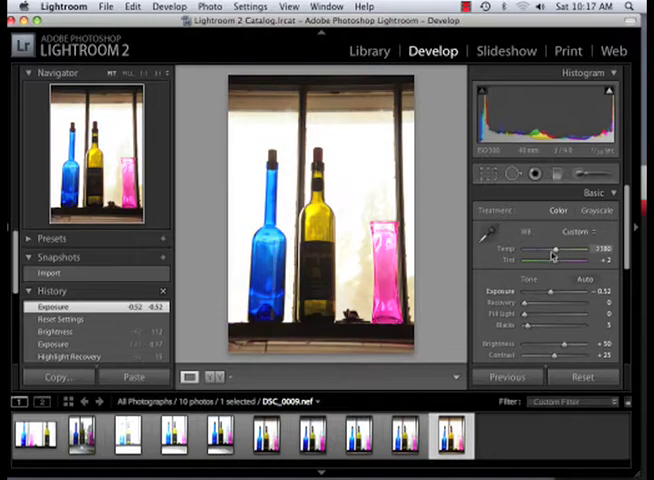
pyautogui.click(600, 210)
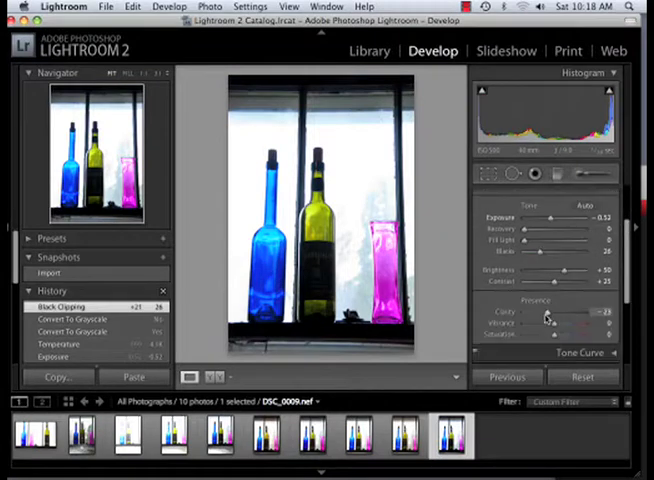
pyautogui.moveTo(548, 324); pyautogui.dragTo(600, 324)
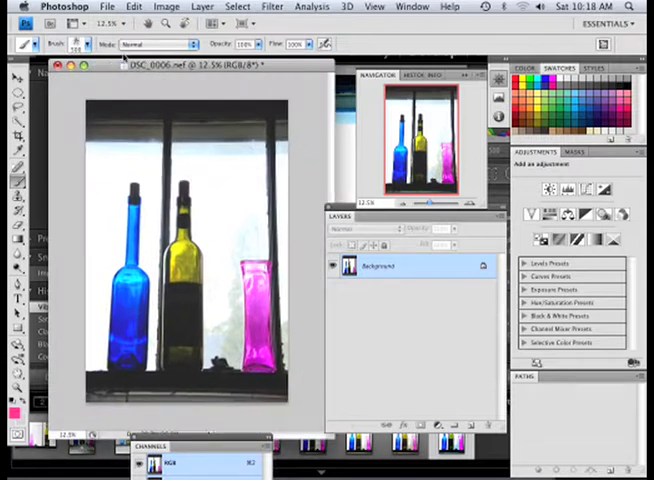
# Apply a Brightness/Contrast adjustment to the bottle photo and return to the Adjustments menu
pyautogui.click(170, 8)
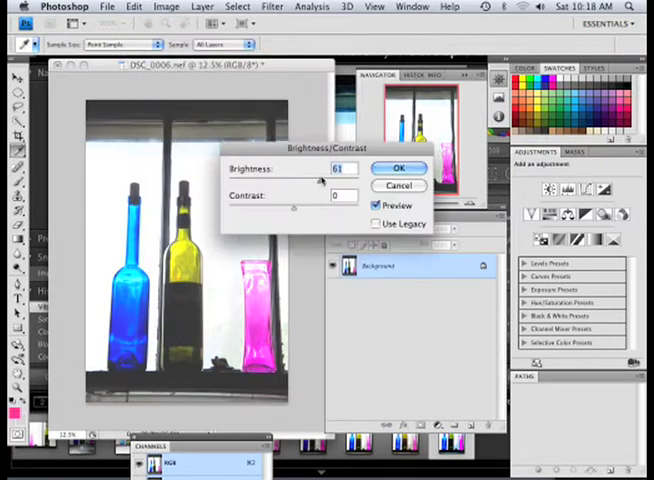
pyautogui.click(398, 168)
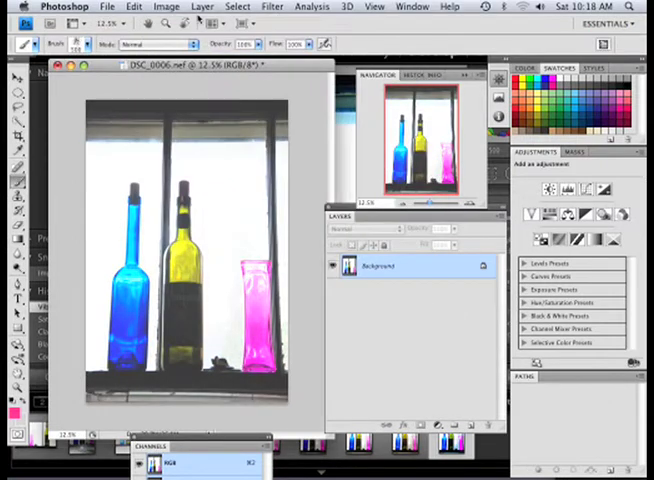
pyautogui.click(164, 8)
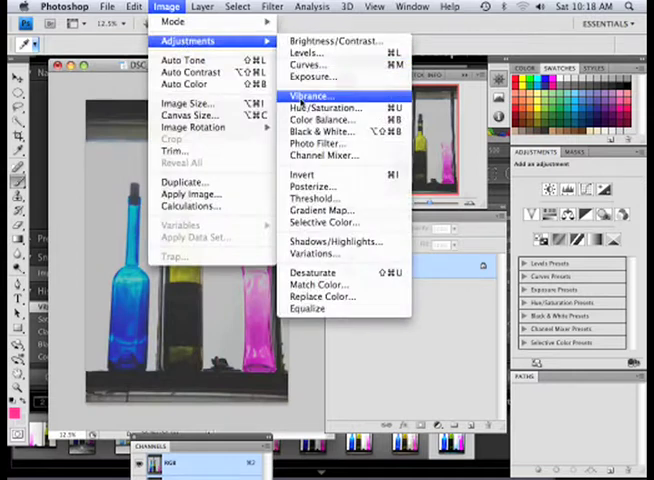
pyautogui.moveTo(322, 132)
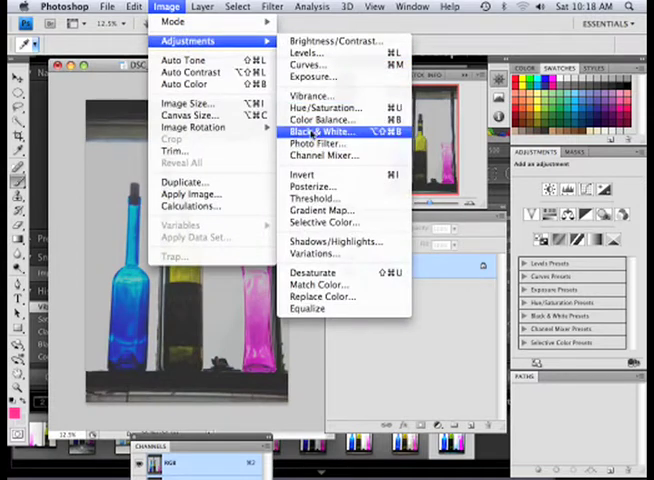
# Convert the bottle photo to Black & White with the Reds slider raised
pyautogui.click(320, 132)
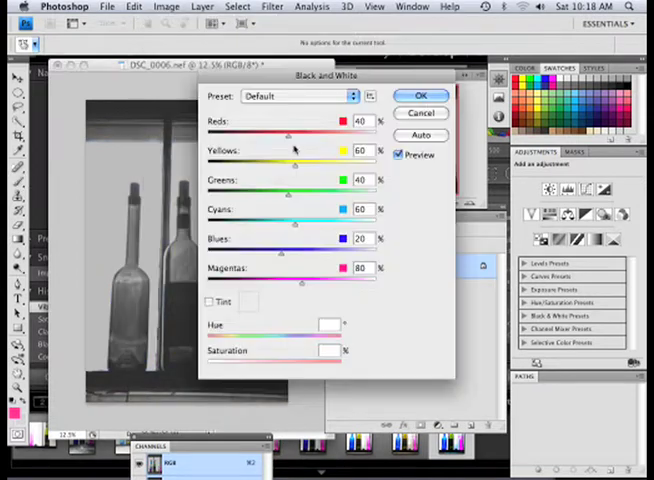
pyautogui.moveTo(292, 132); pyautogui.dragTo(336, 132)
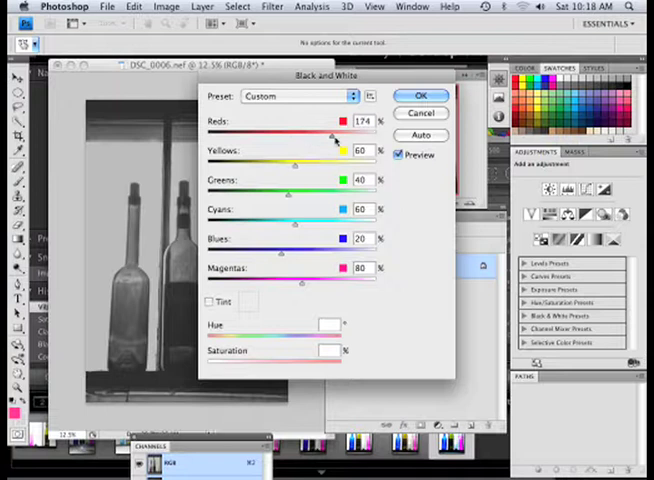
pyautogui.click(420, 96)
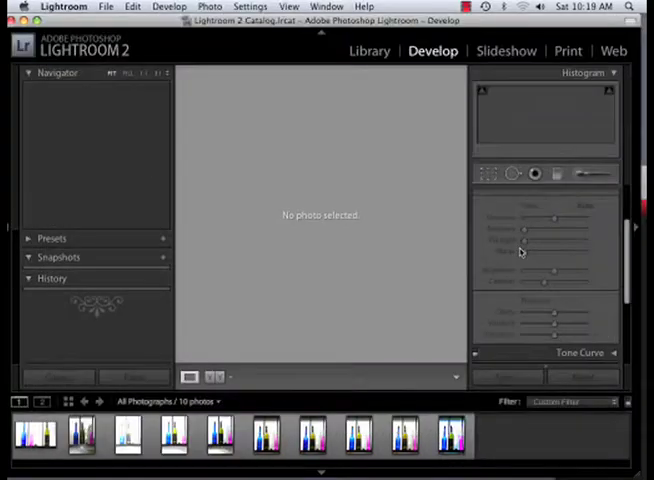
# Select the bottle photo in the filmstrip and switch to the Library module
pyautogui.click(448, 444)
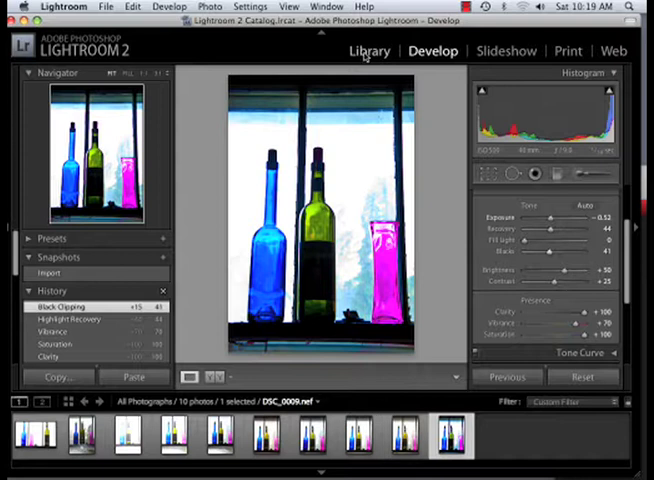
pyautogui.click(368, 52)
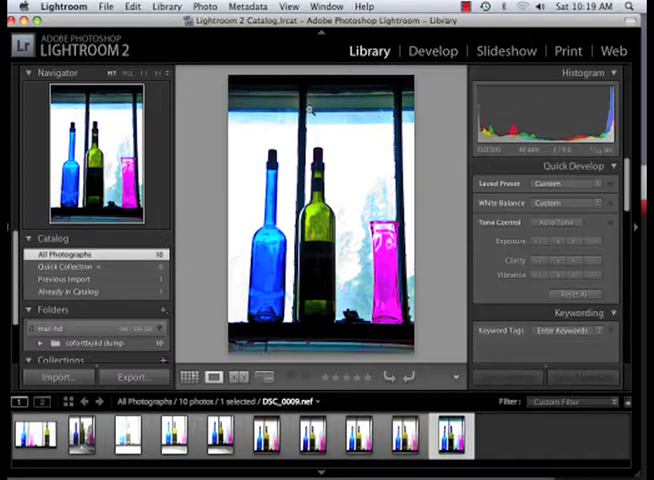